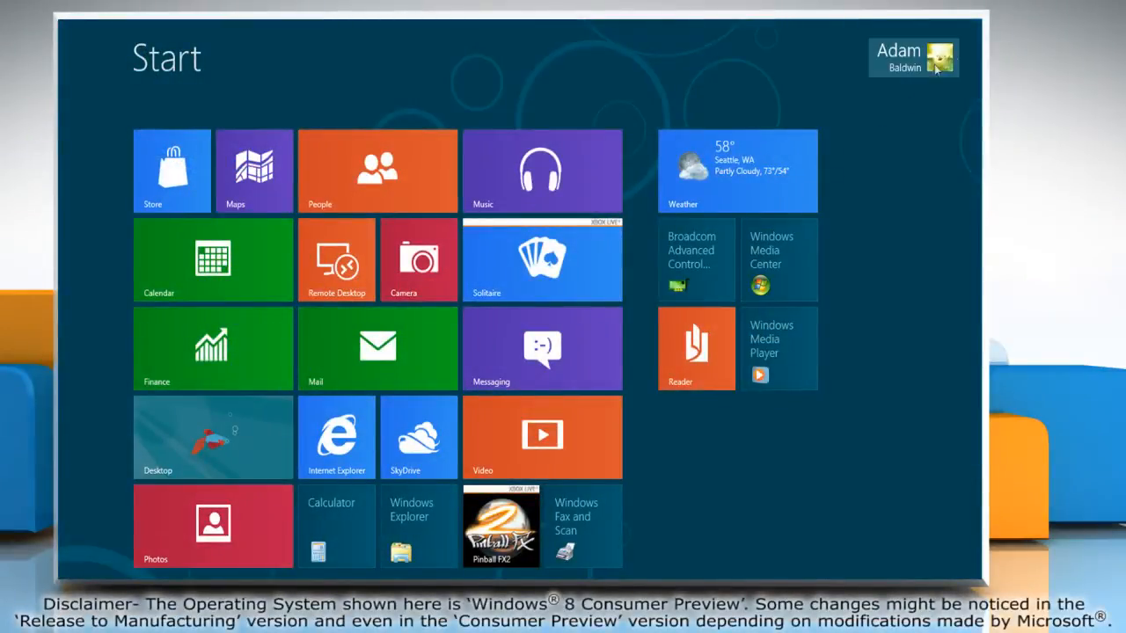
pyautogui.moveTo(961, 130)
pyautogui.write('Control')
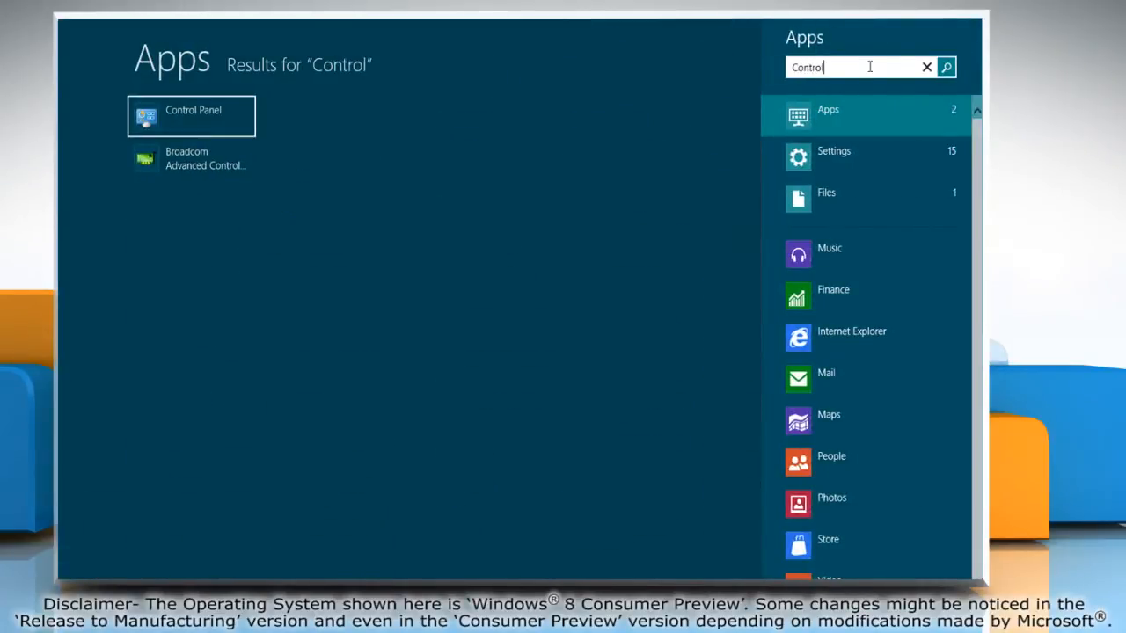
# Search the Start screen for 'Control Panel' and launch it from the results
pyautogui.write('Panel')
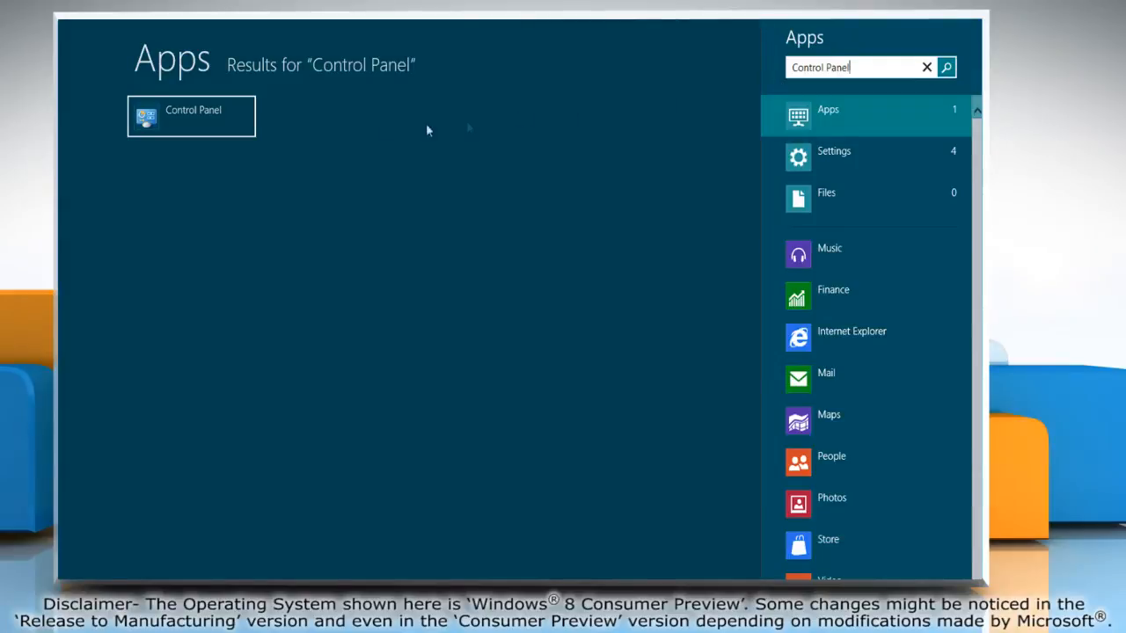
pyautogui.click(191, 116)
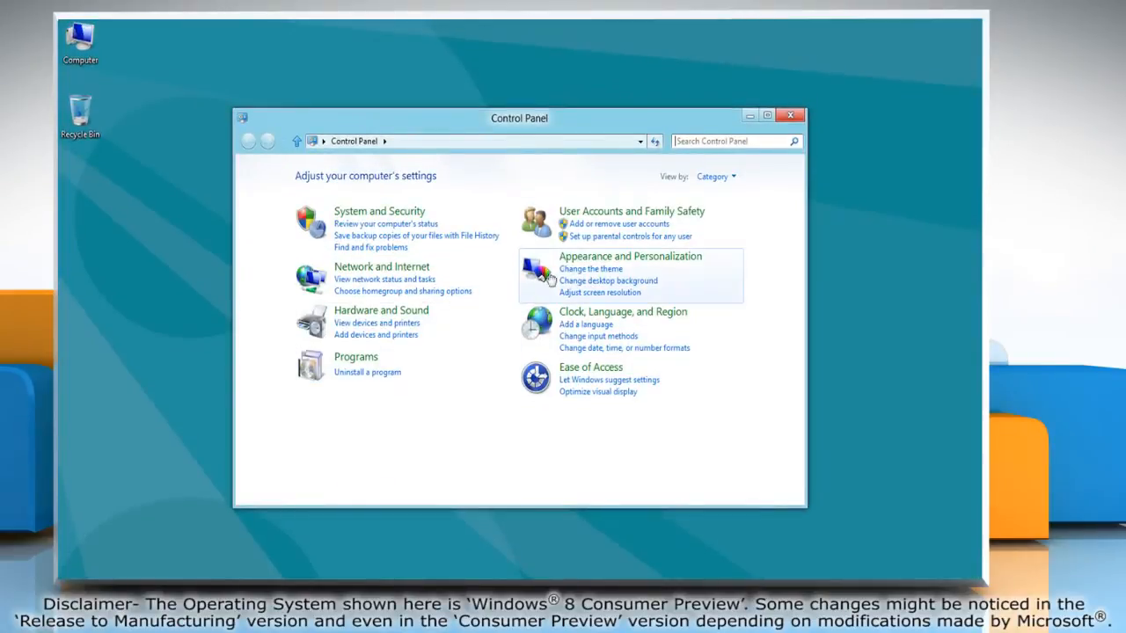
# Navigate through User Accounts and Family Safety to the User Accounts page
pyautogui.click(630, 211)
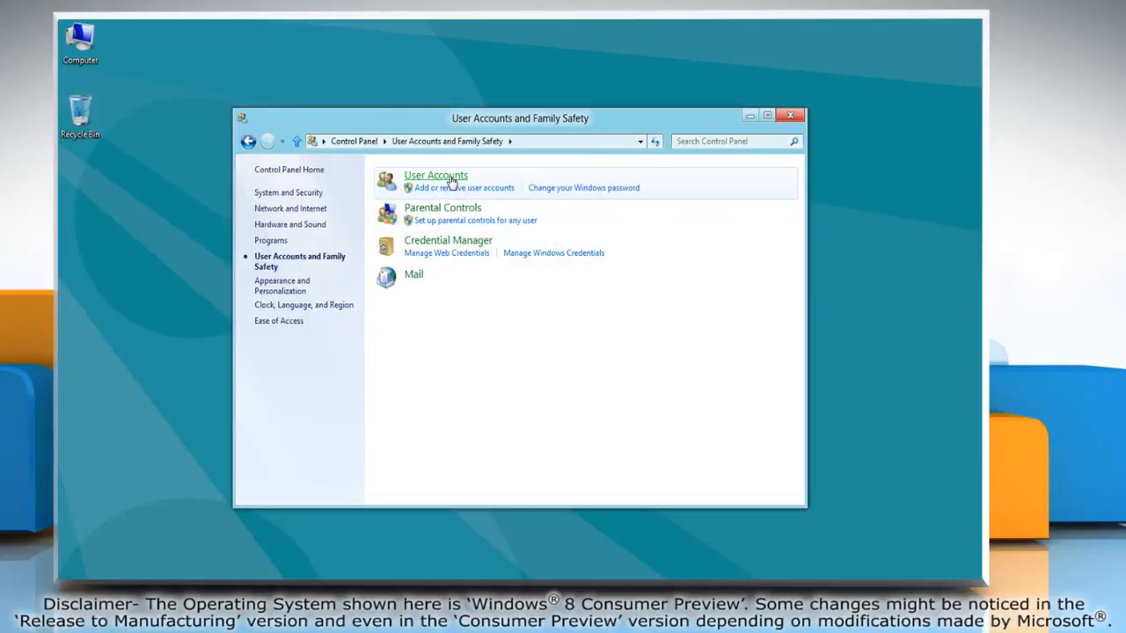
pyautogui.click(435, 175)
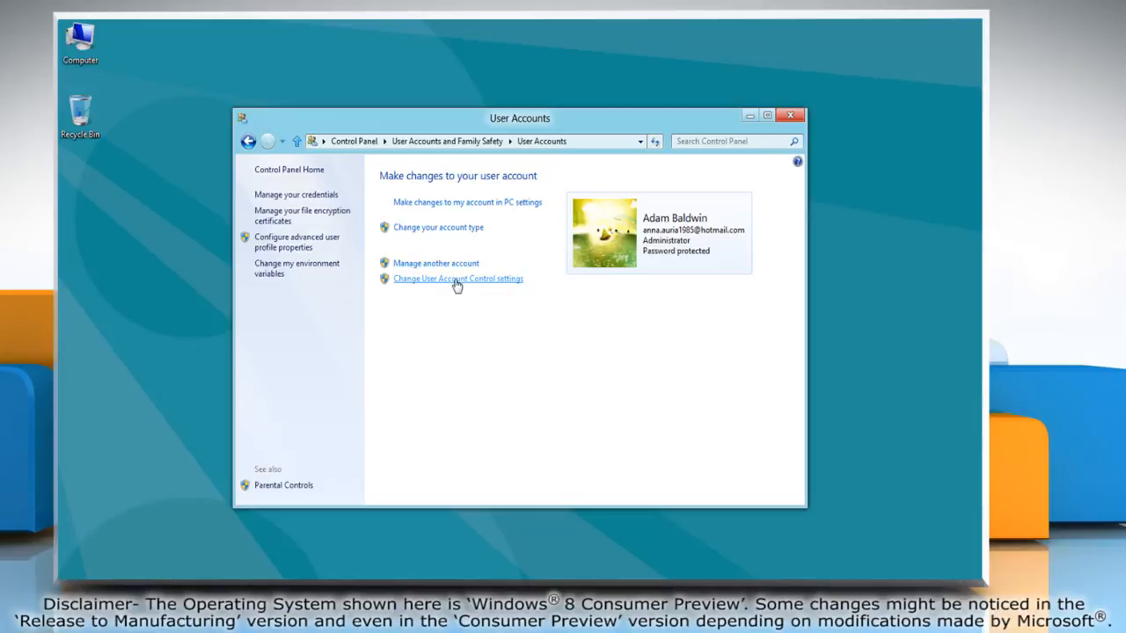
# Lower the User Account Control slider to Never notify and confirm with OK
pyautogui.click(457, 279)
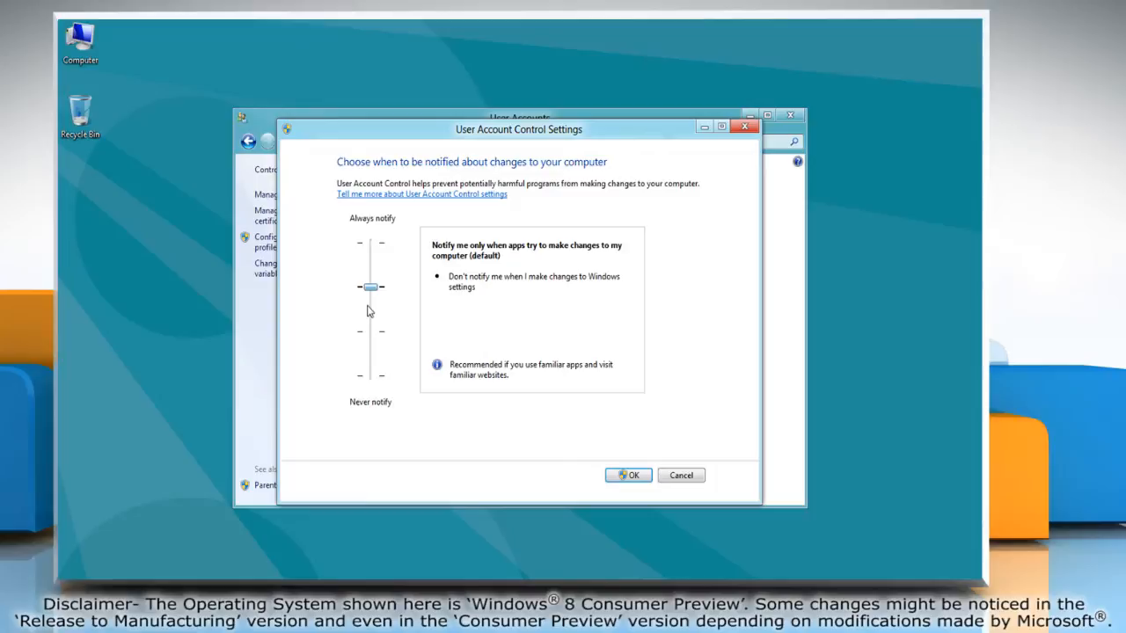
pyautogui.moveTo(370, 287); pyautogui.dragTo(370, 375)
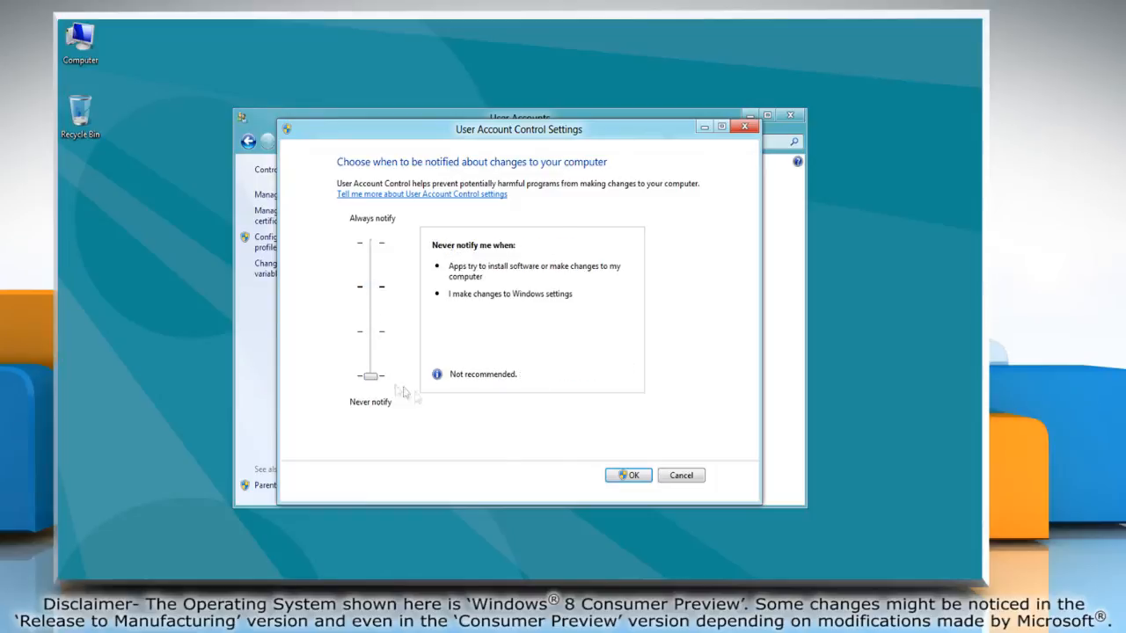
pyautogui.click(628, 475)
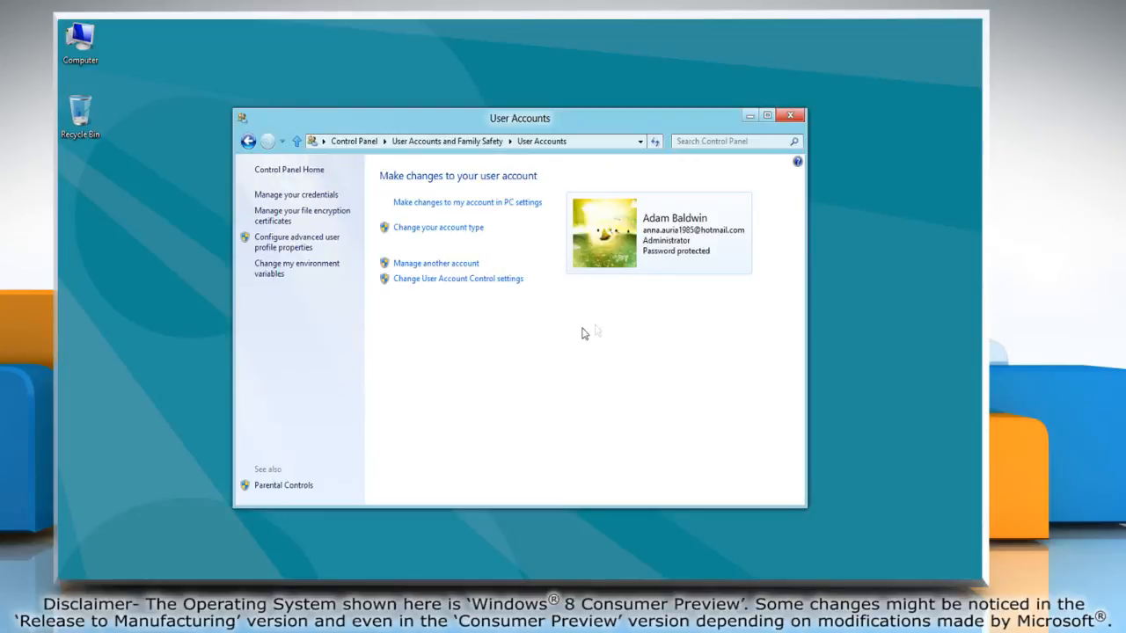